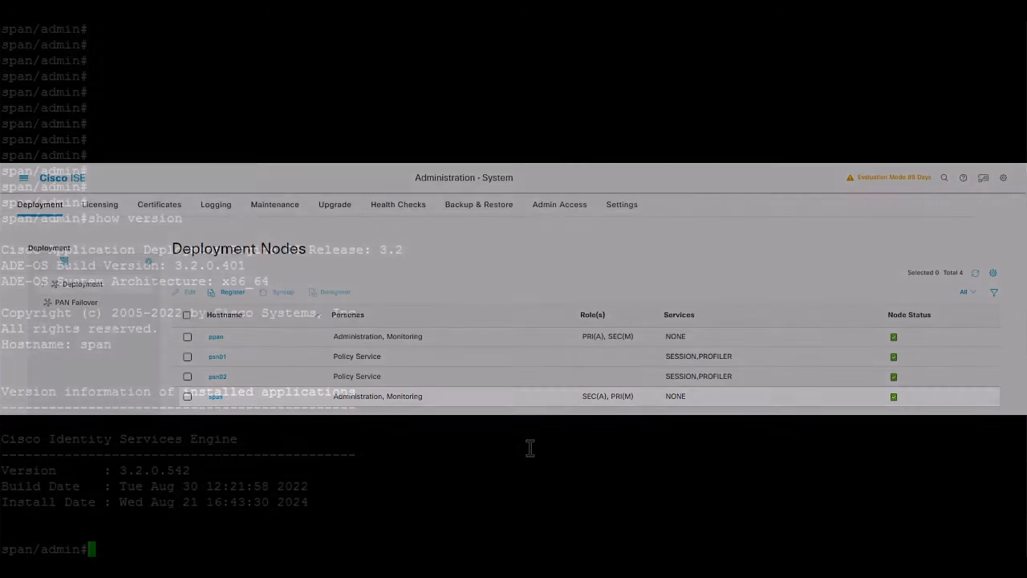
# Run 'application upgrade cleanup' so the preparation directory cleanup succeeds, then begin 'application upgrade'
pyautogui.write('application up')
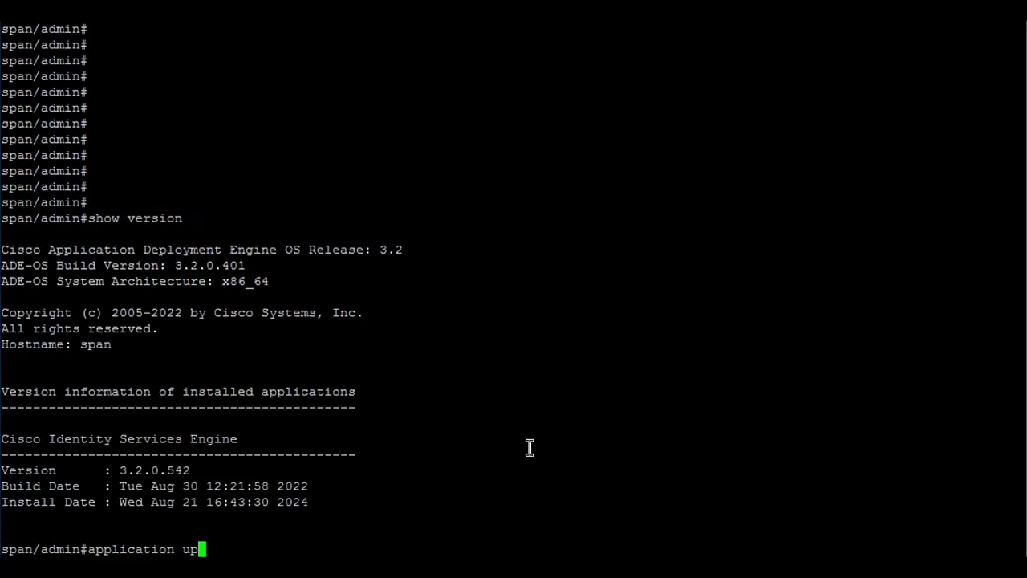
pyautogui.write('grade cleanup')
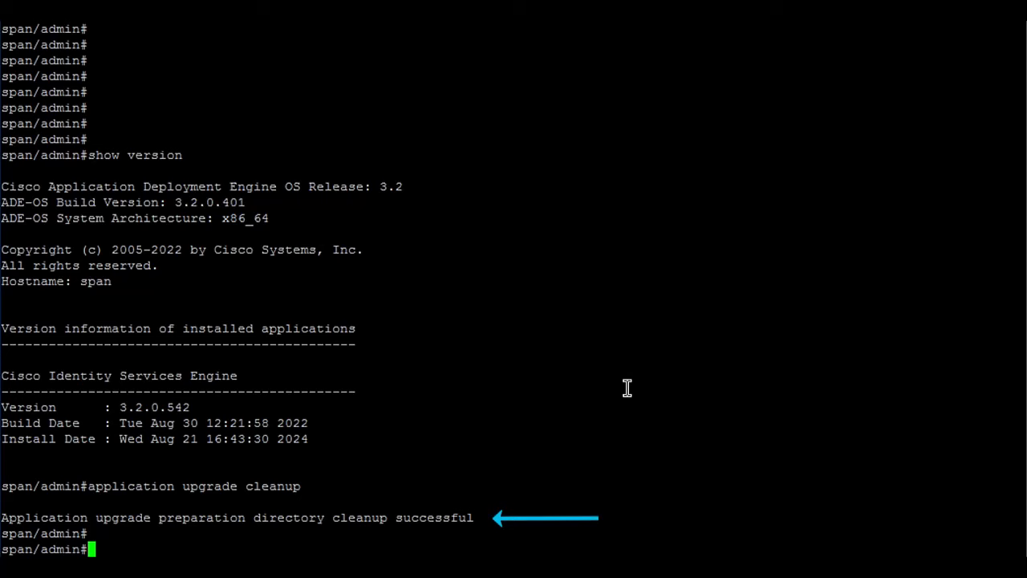
pyautogui.write('application upgrade prepare ise-upgradebundle-3.0.x-3.2.x-to-3.3.0.430b.SPA.x86_64.tar.gz local')
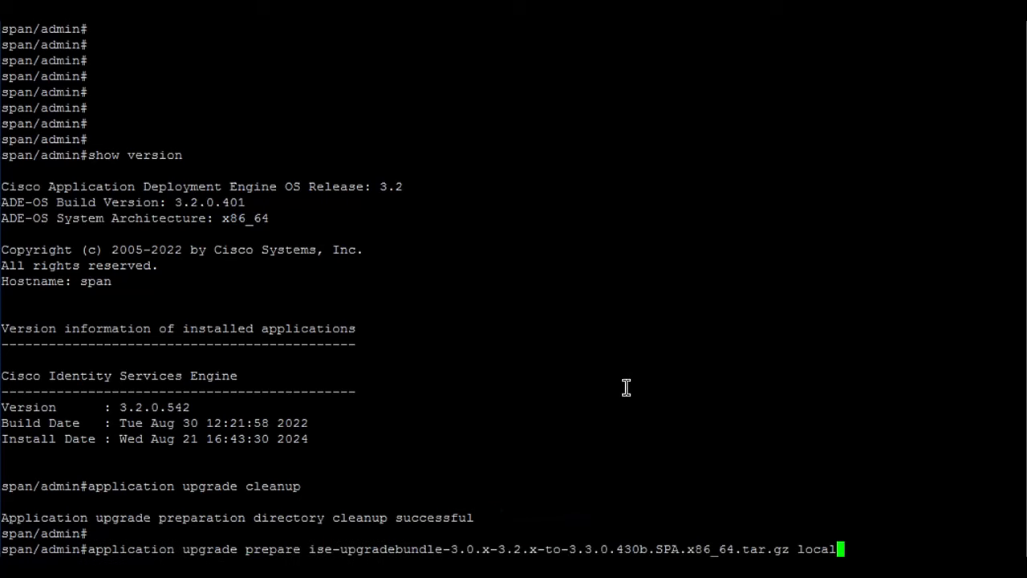
# Run 'application upgrade prepare' with the local 3.3.0.430 bundle and answer 'yes' to the health prompt
pyautogui.press('Return')
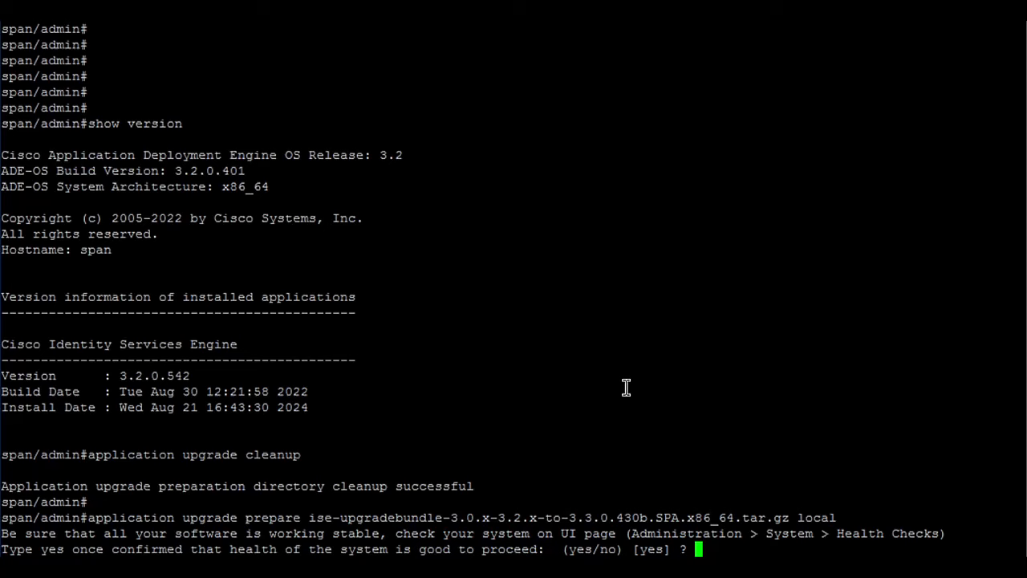
pyautogui.write('ye')
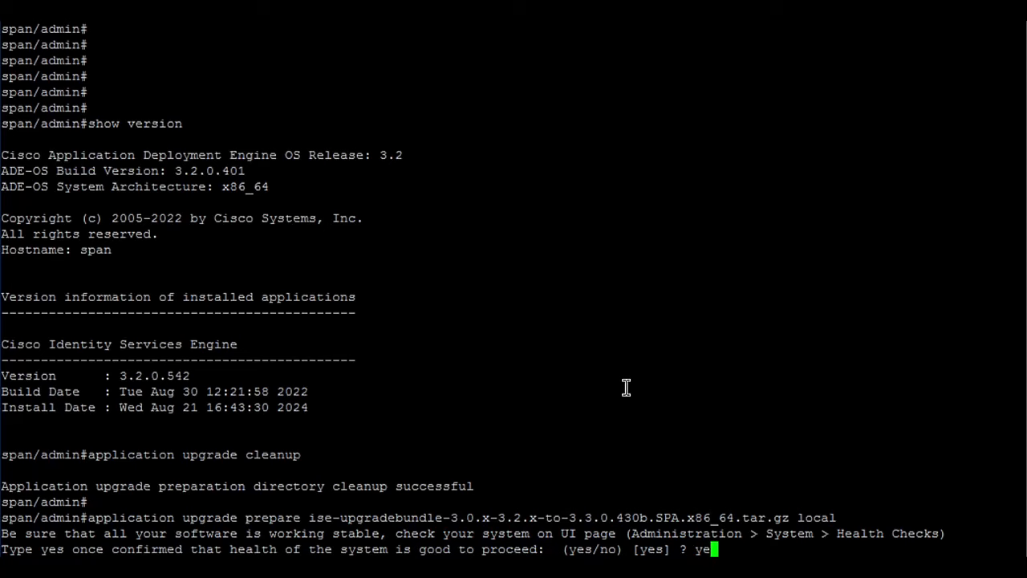
pyautogui.write('s')
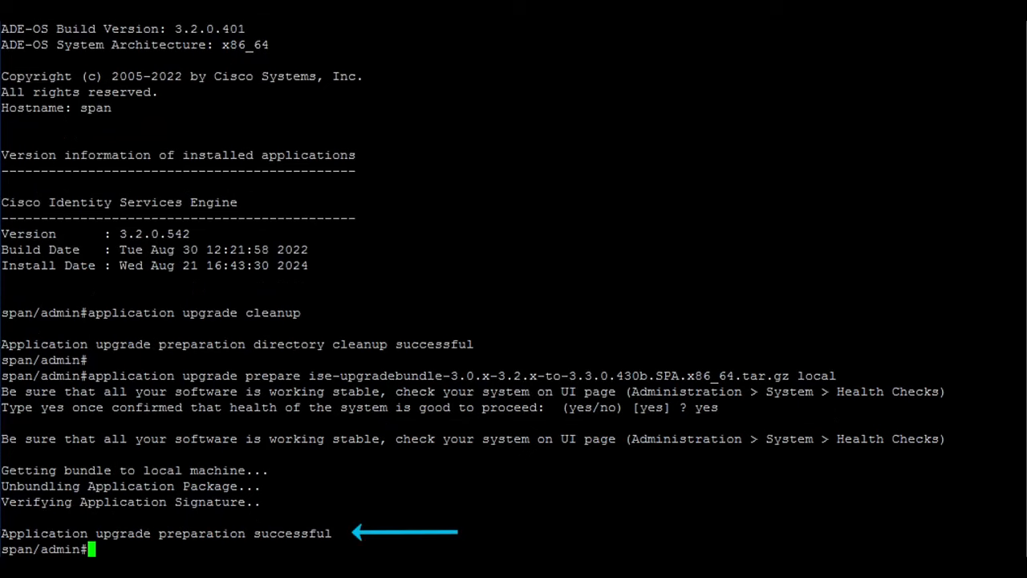
# Run 'application upgrade proceed' and follow the database upgrade steps through to the reboot notice
pyautogui.write('application upgrade proceed')
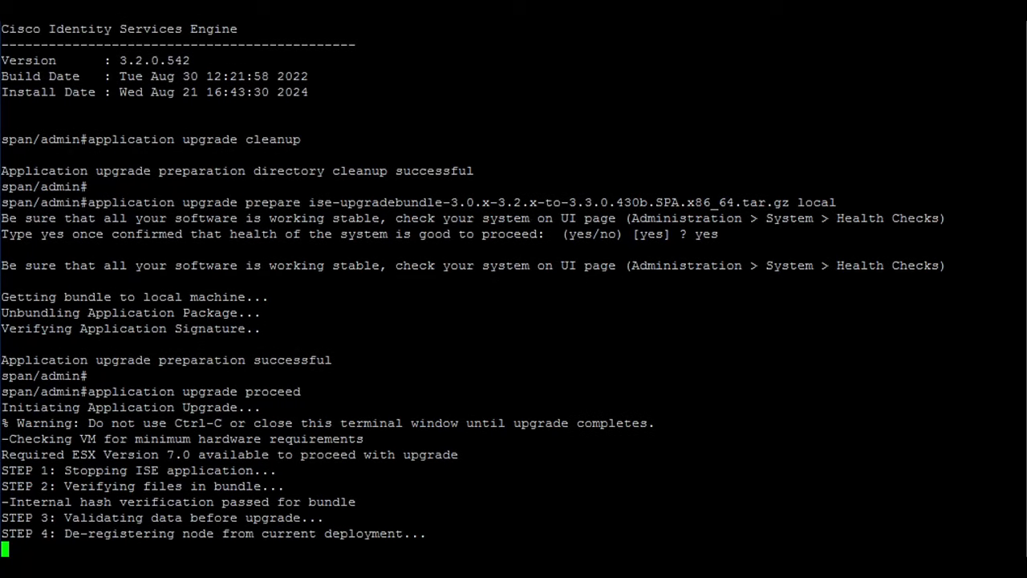
pyautogui.scroll(-3)
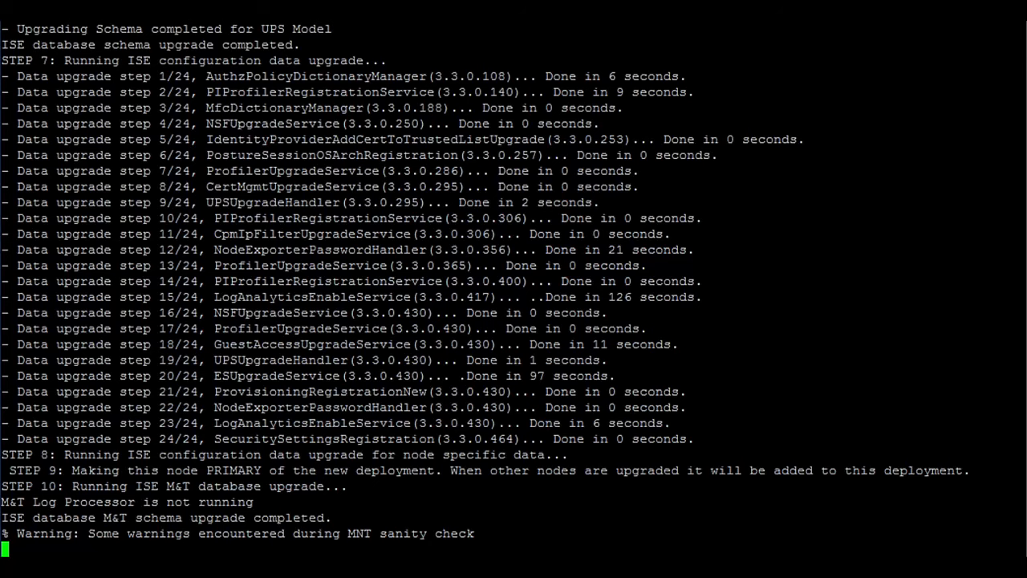
pyautogui.scroll(-3)
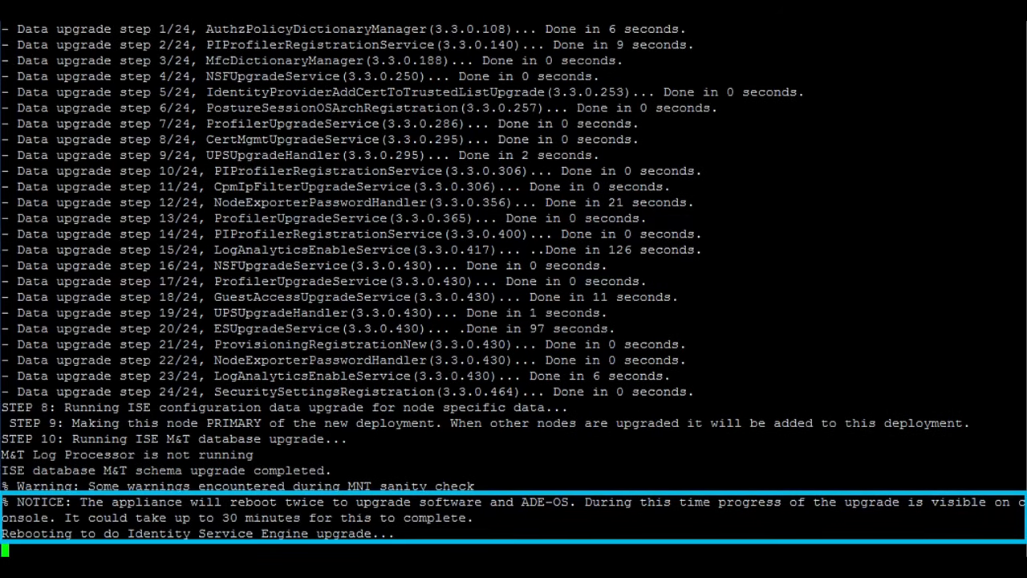